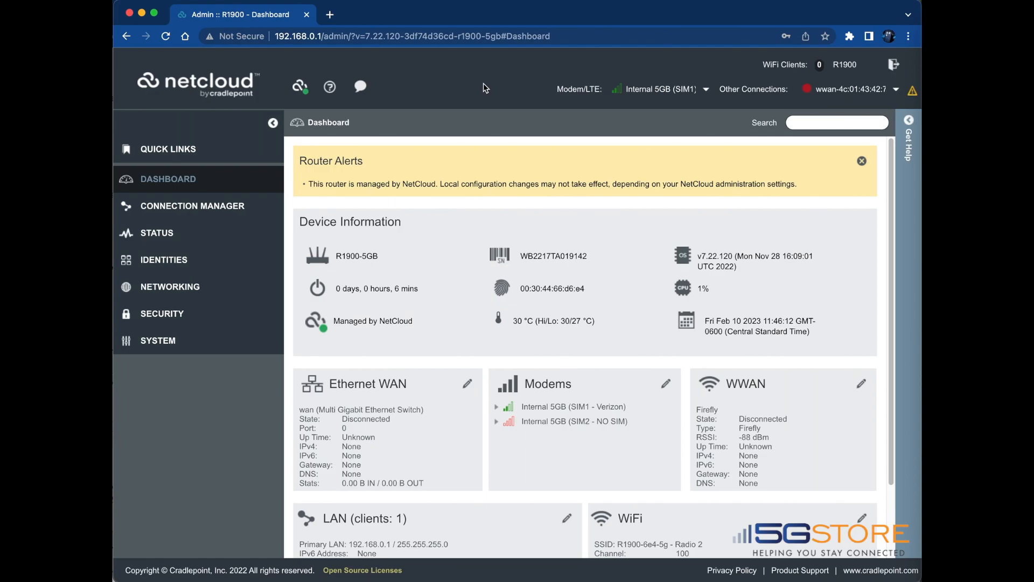
{"action": "mouse_move", "coordinate": [204, 212]}
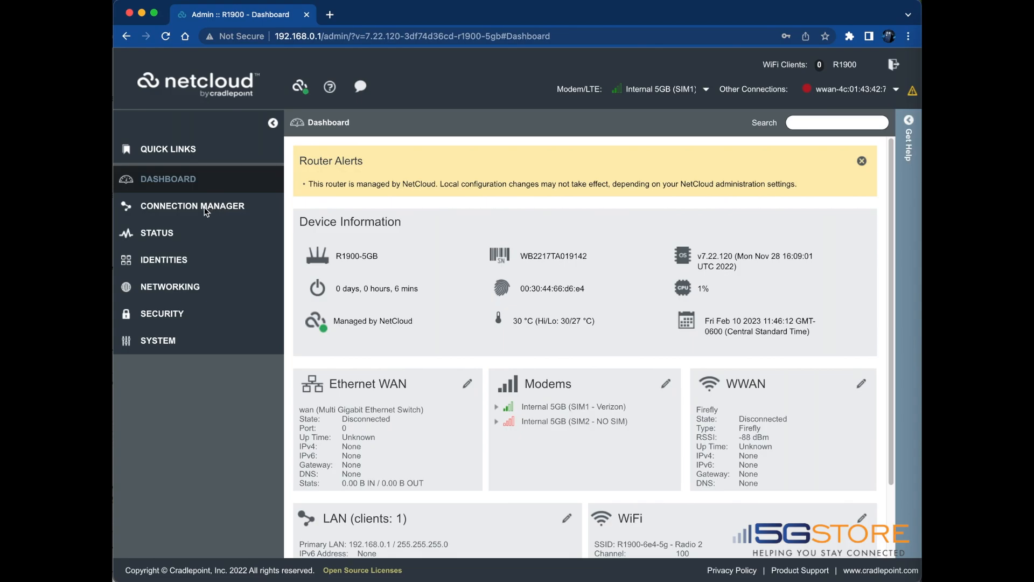
Step: In Connection Manager, select the 5G/LTE Multi-mode Modems WAN interface profile
{"action": "left_click", "coordinate": [192, 206]}
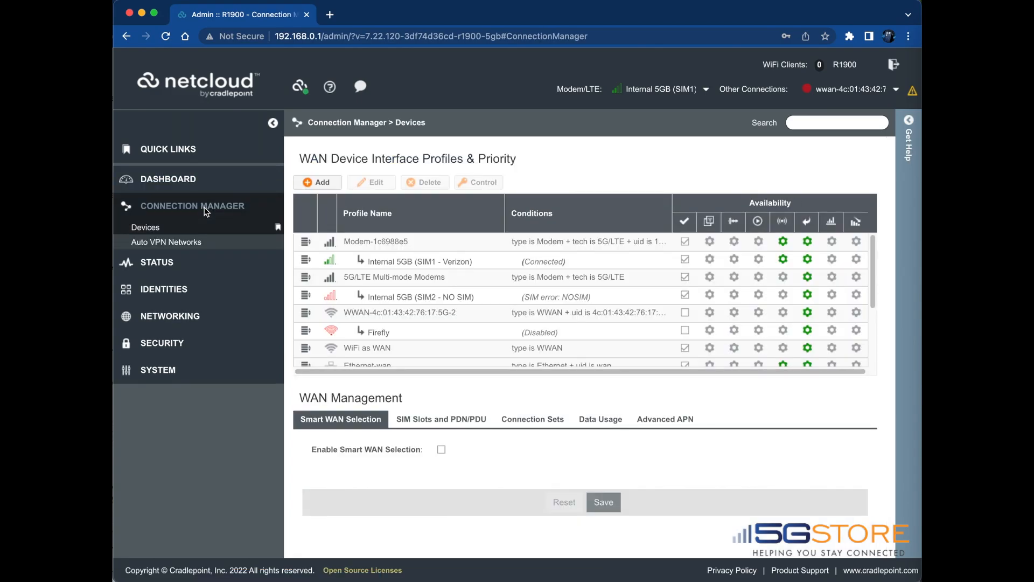
{"action": "mouse_move", "coordinate": [248, 236]}
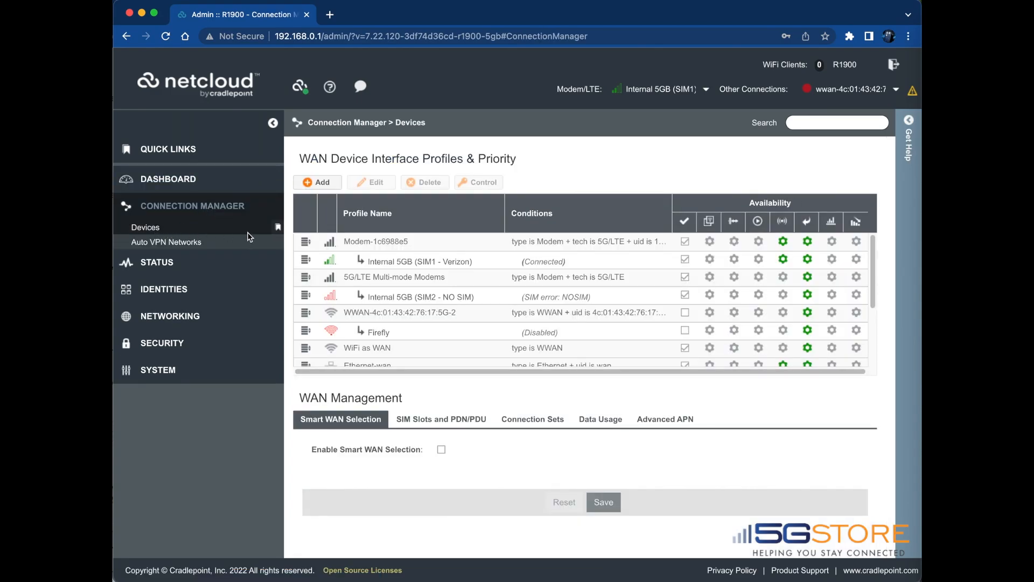
{"action": "left_click", "coordinate": [394, 276]}
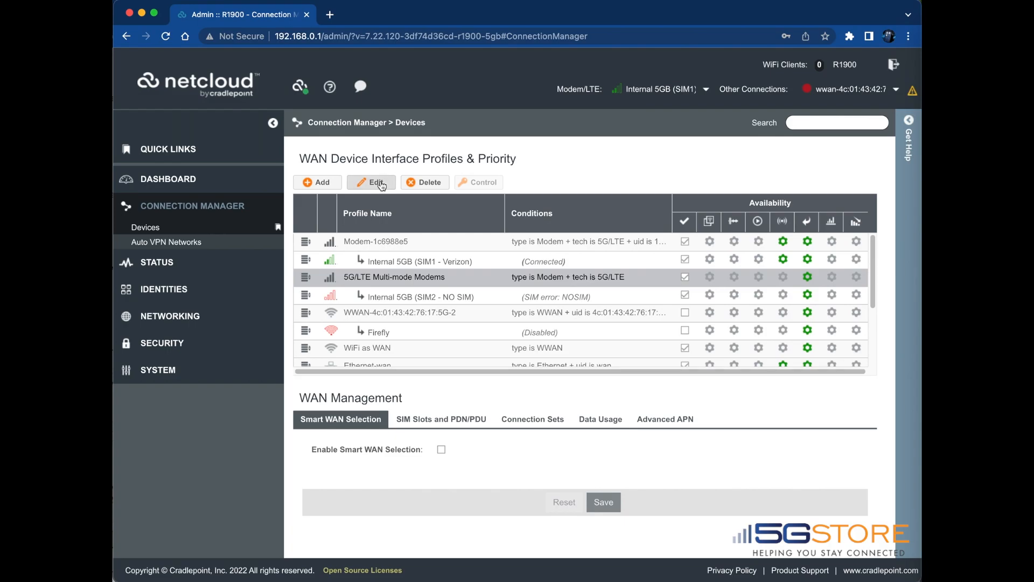
Step: Edit the profile's Modem settings, show advanced settings and enable band masking
{"action": "left_click", "coordinate": [371, 182]}
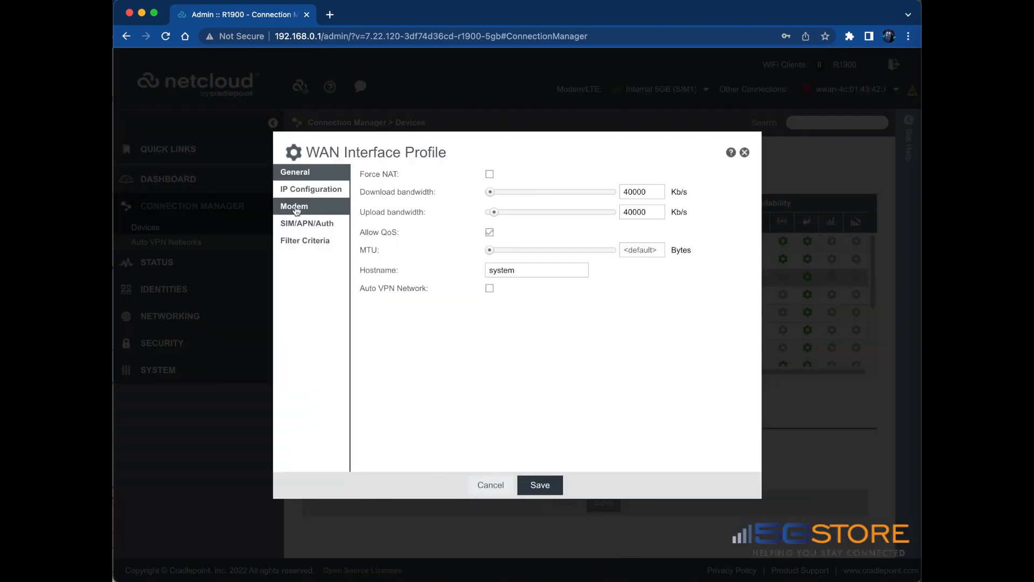
{"action": "left_click", "coordinate": [294, 206]}
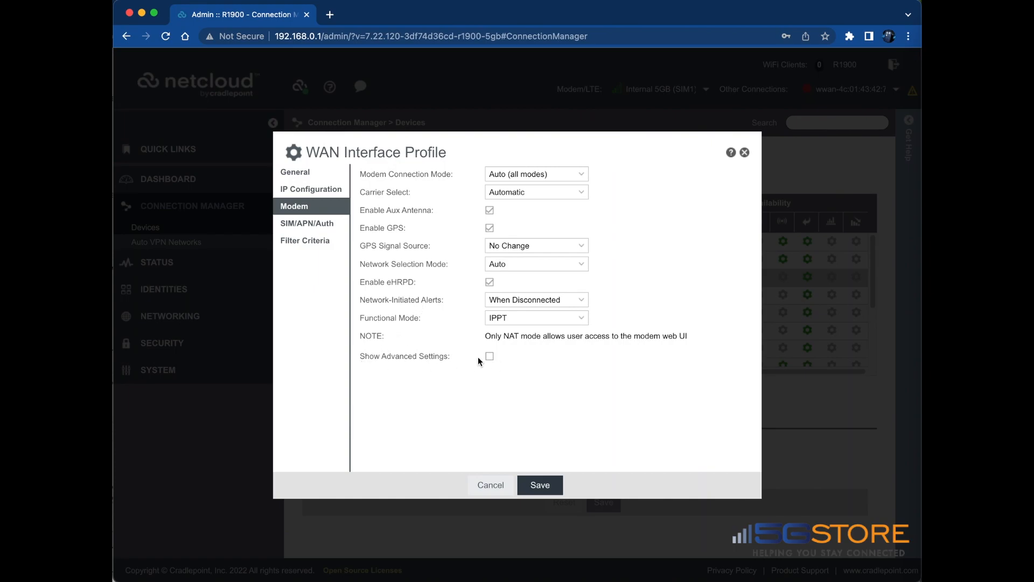
{"action": "left_click", "coordinate": [489, 356]}
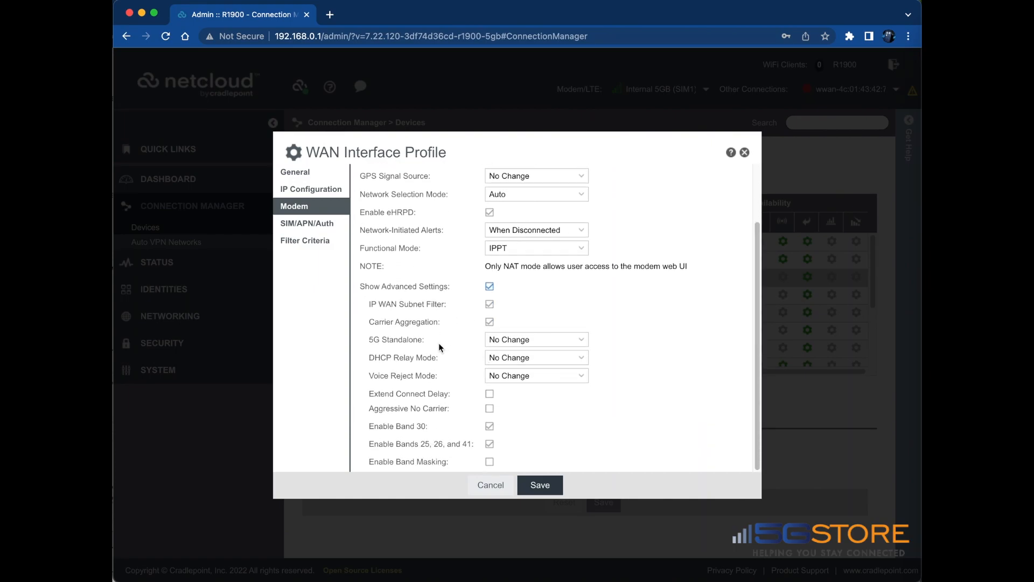
{"action": "mouse_move", "coordinate": [409, 457]}
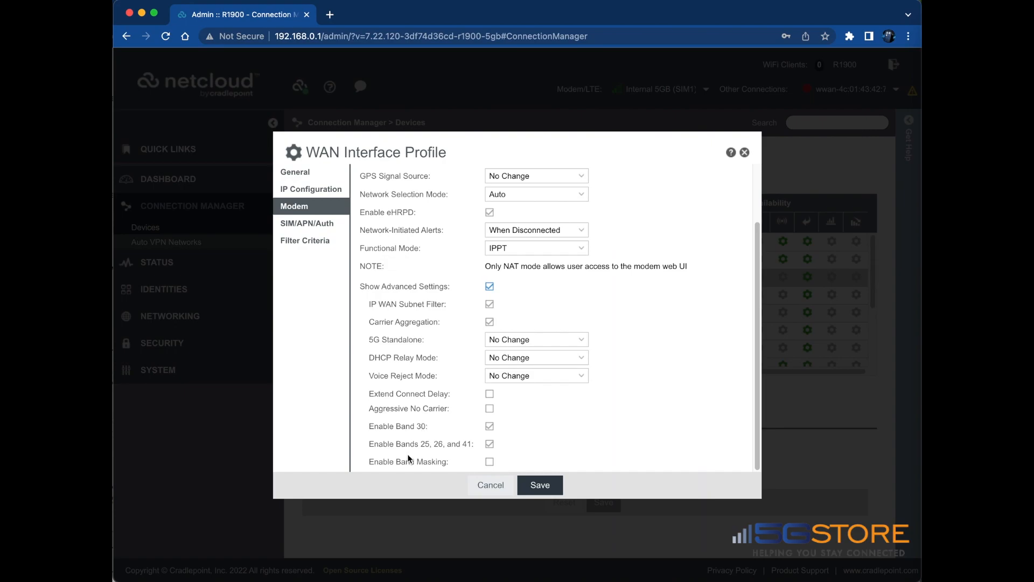
{"action": "left_click", "coordinate": [489, 461]}
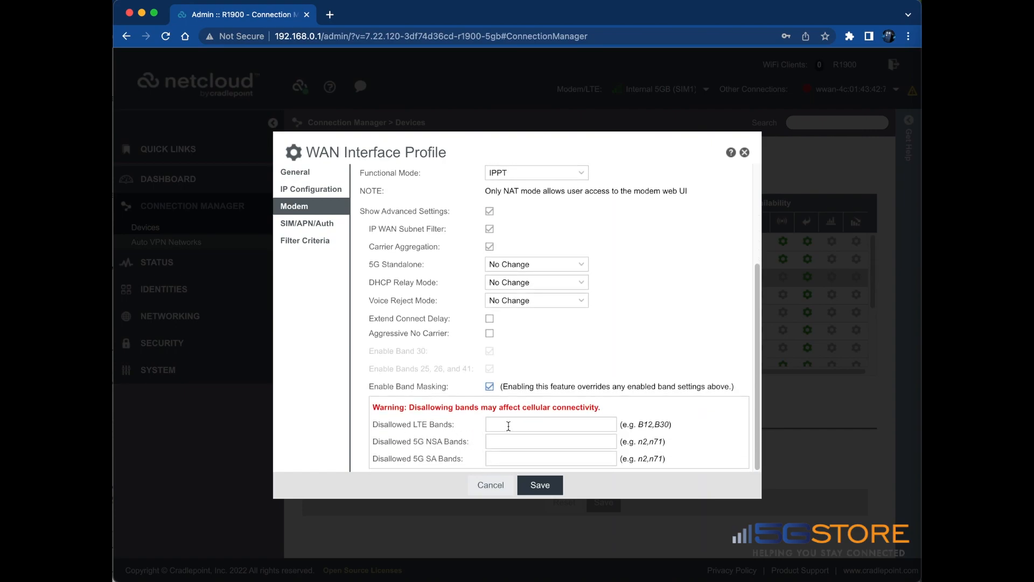
Step: Enter disallowed bands: LTE B13,B4, 5G NSA n5, and 5G SA n2
{"action": "left_click", "coordinate": [550, 424]}
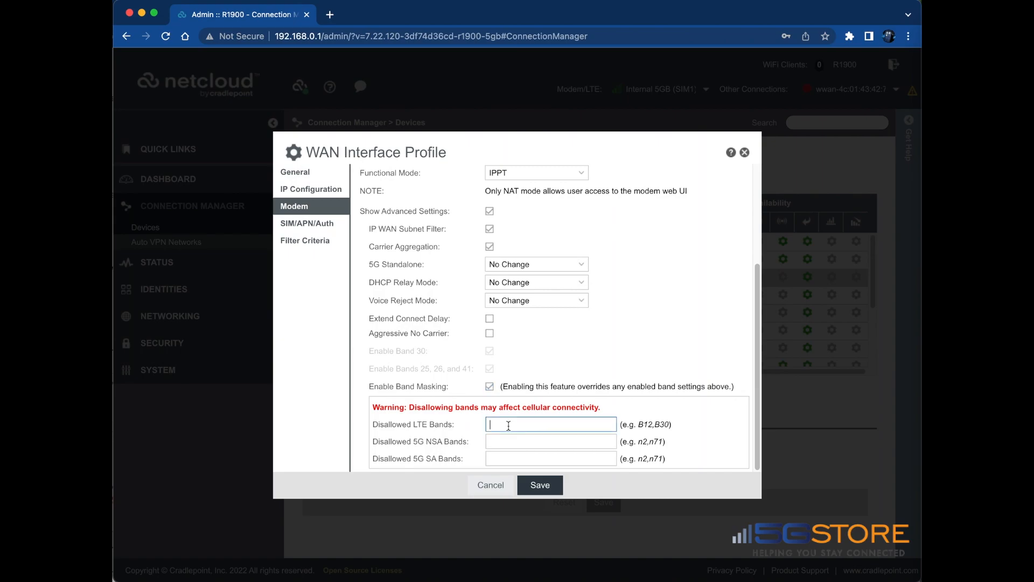
{"action": "type", "text": "B13,B4"}
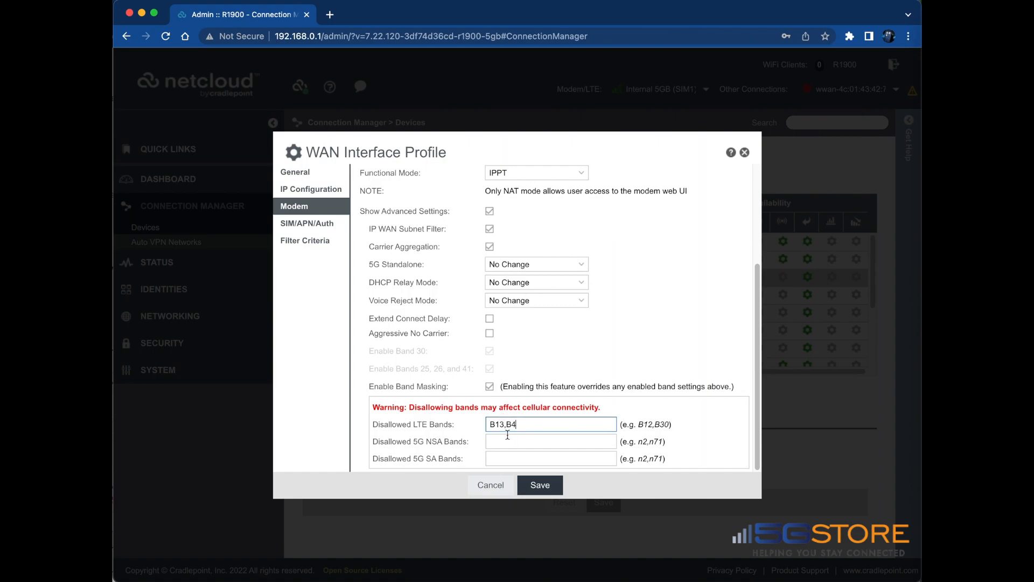
{"action": "left_click", "coordinate": [551, 441]}
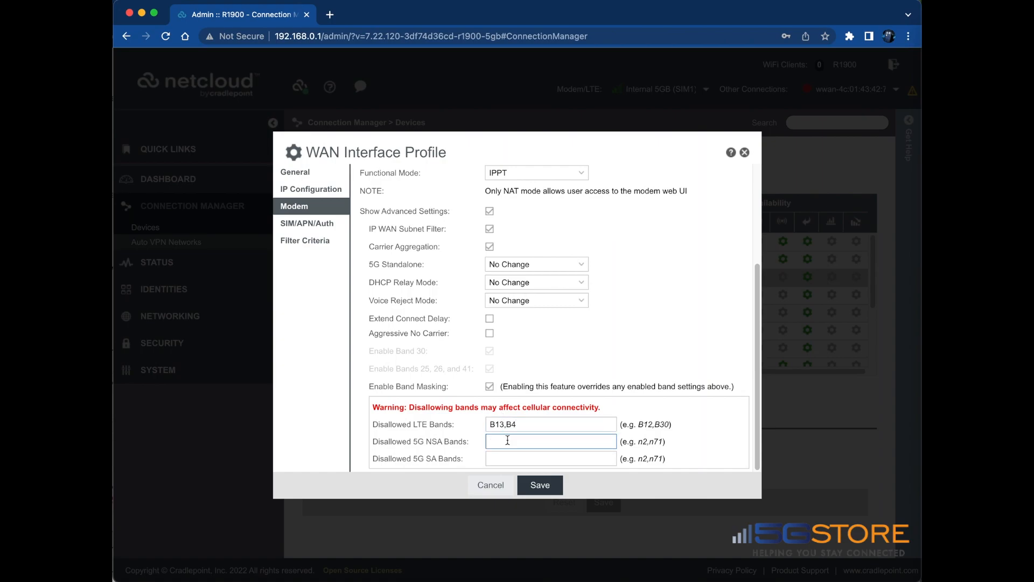
{"action": "type", "text": "n5"}
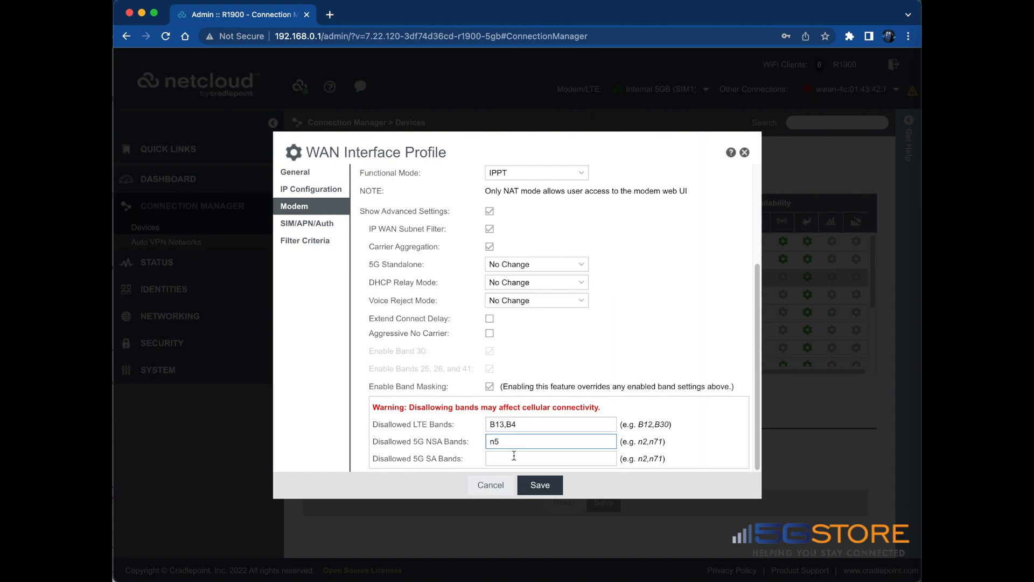
{"action": "type", "text": "n2"}
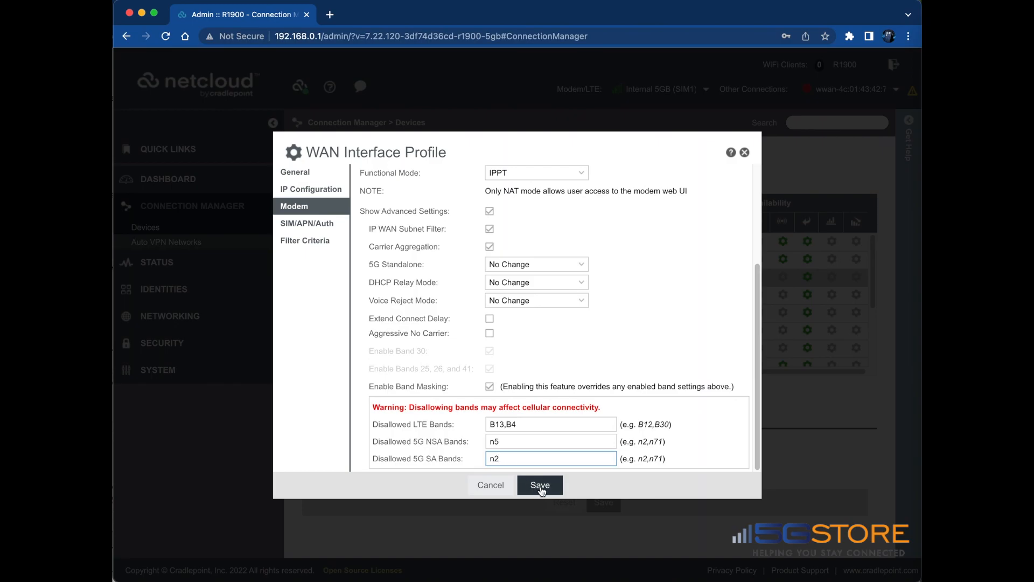
Step: Save the WAN interface profile, confirm the Success notice, and expand the Status menu
{"action": "left_click", "coordinate": [540, 485]}
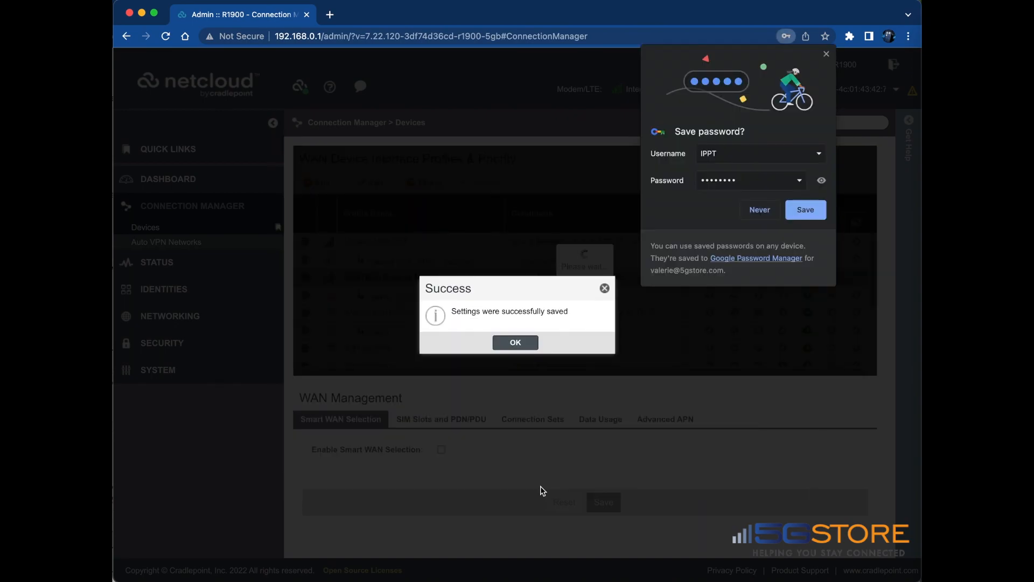
{"action": "left_click", "coordinate": [515, 342]}
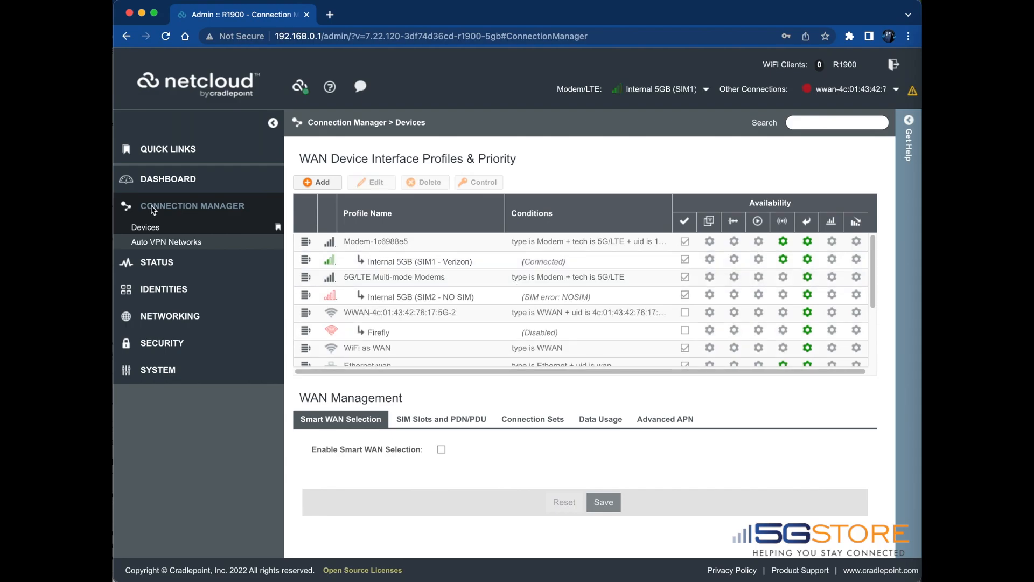
{"action": "left_click", "coordinate": [157, 262]}
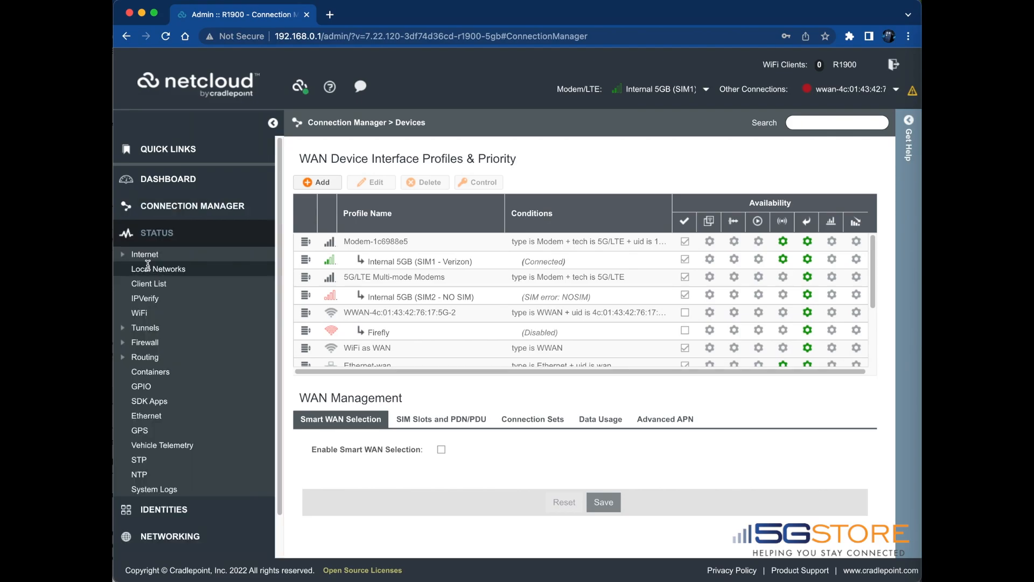
Step: Open Status > Internet and scroll through Verizon SIM1's Band 66 and carrier aggregation details
{"action": "left_click", "coordinate": [144, 254]}
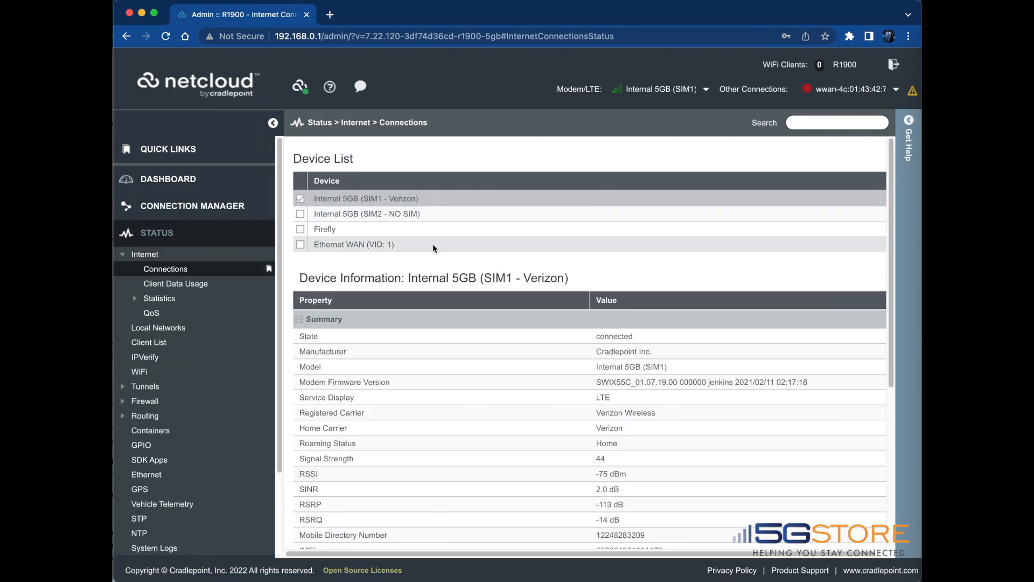
{"action": "scroll", "scroll_direction": "down", "scroll_amount": 3}
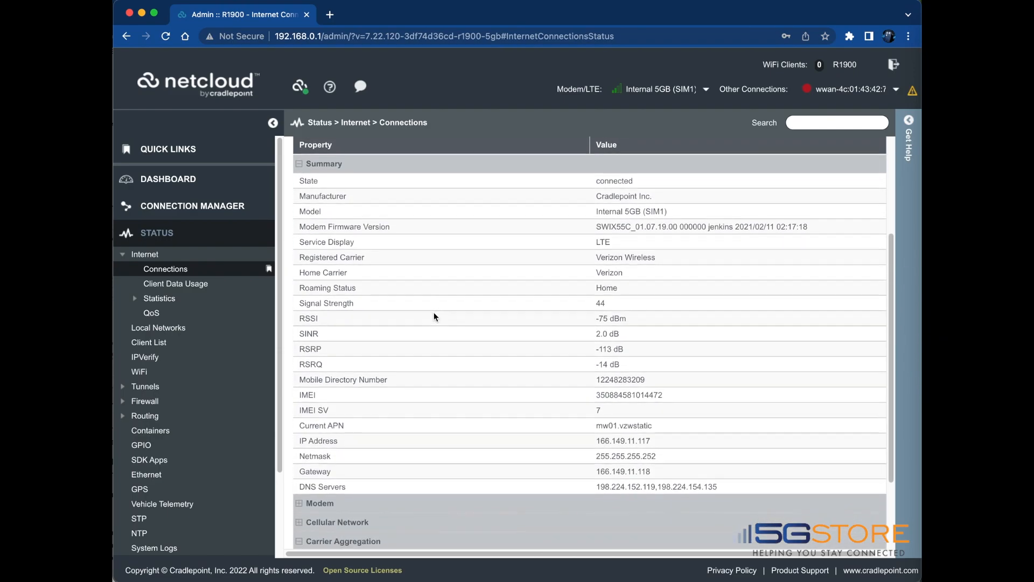
{"action": "scroll", "scroll_direction": "down", "scroll_amount": 3}
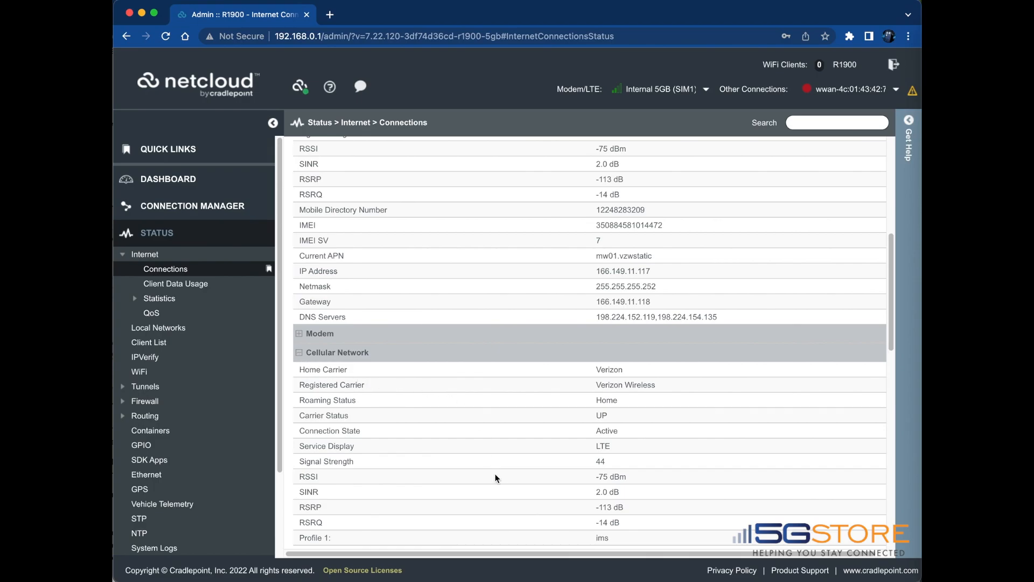
{"action": "scroll", "scroll_direction": "down", "scroll_amount": 3}
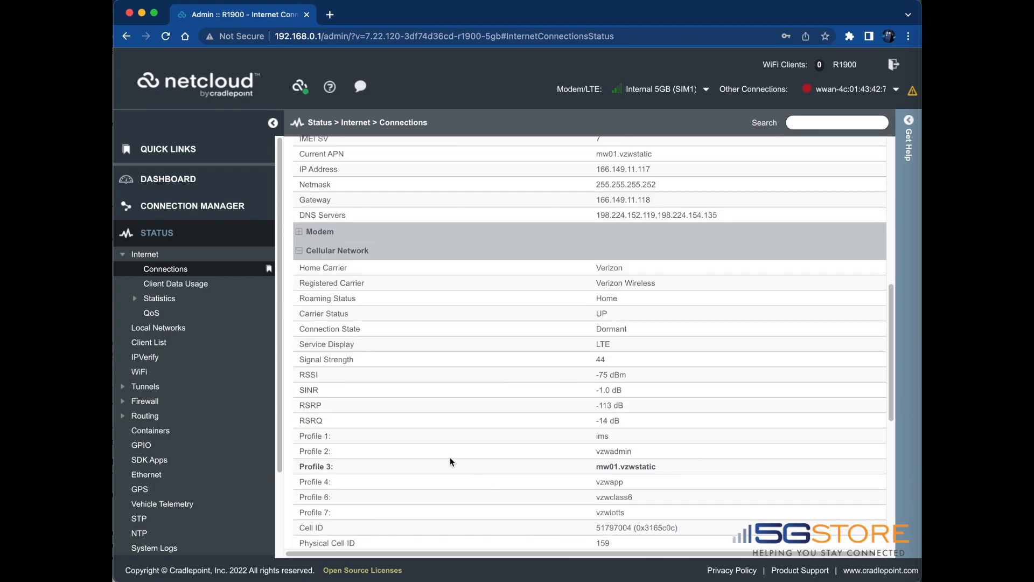
{"action": "scroll", "scroll_direction": "down", "scroll_amount": 3}
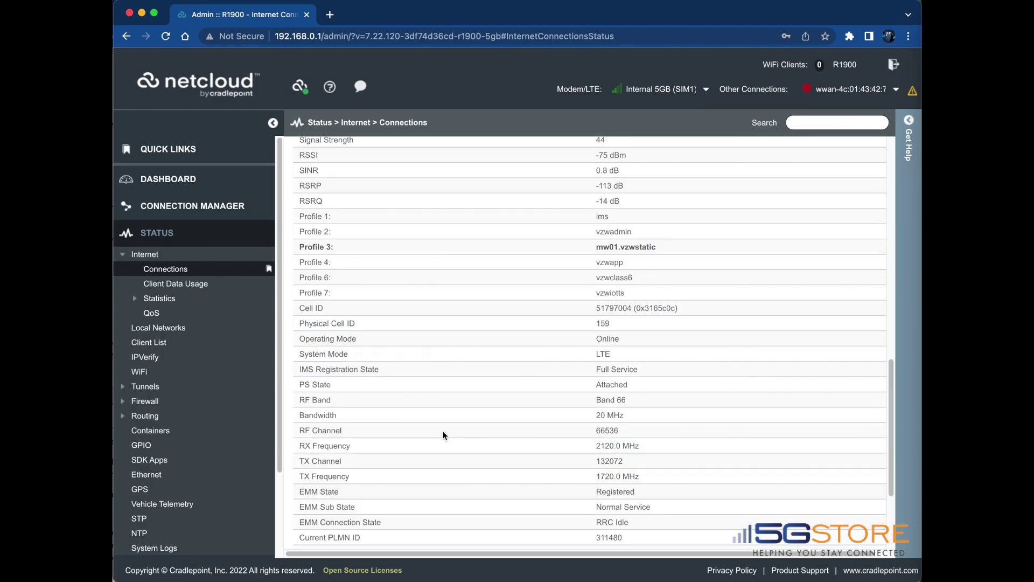
{"action": "scroll", "scroll_direction": "down", "scroll_amount": 3}
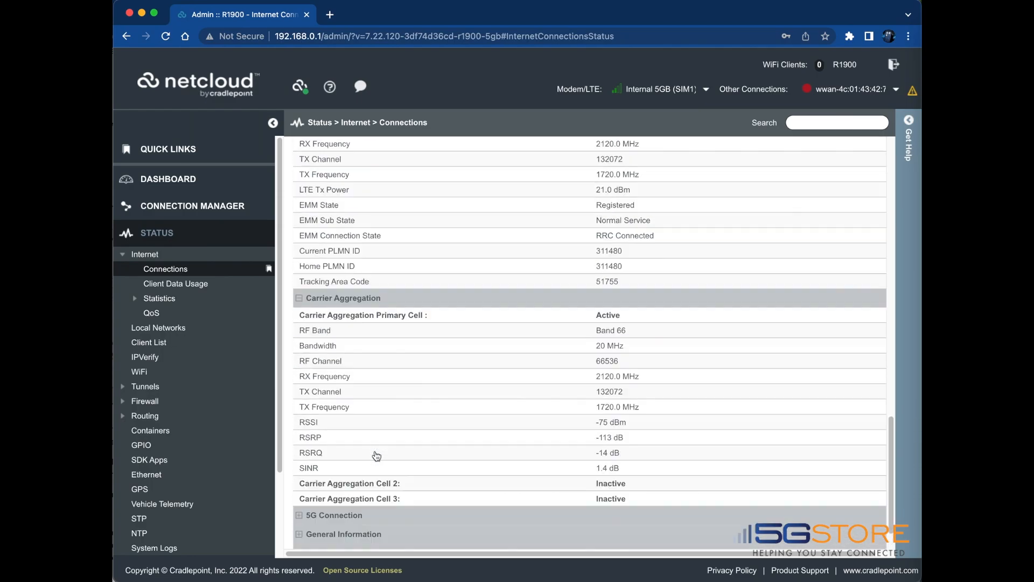